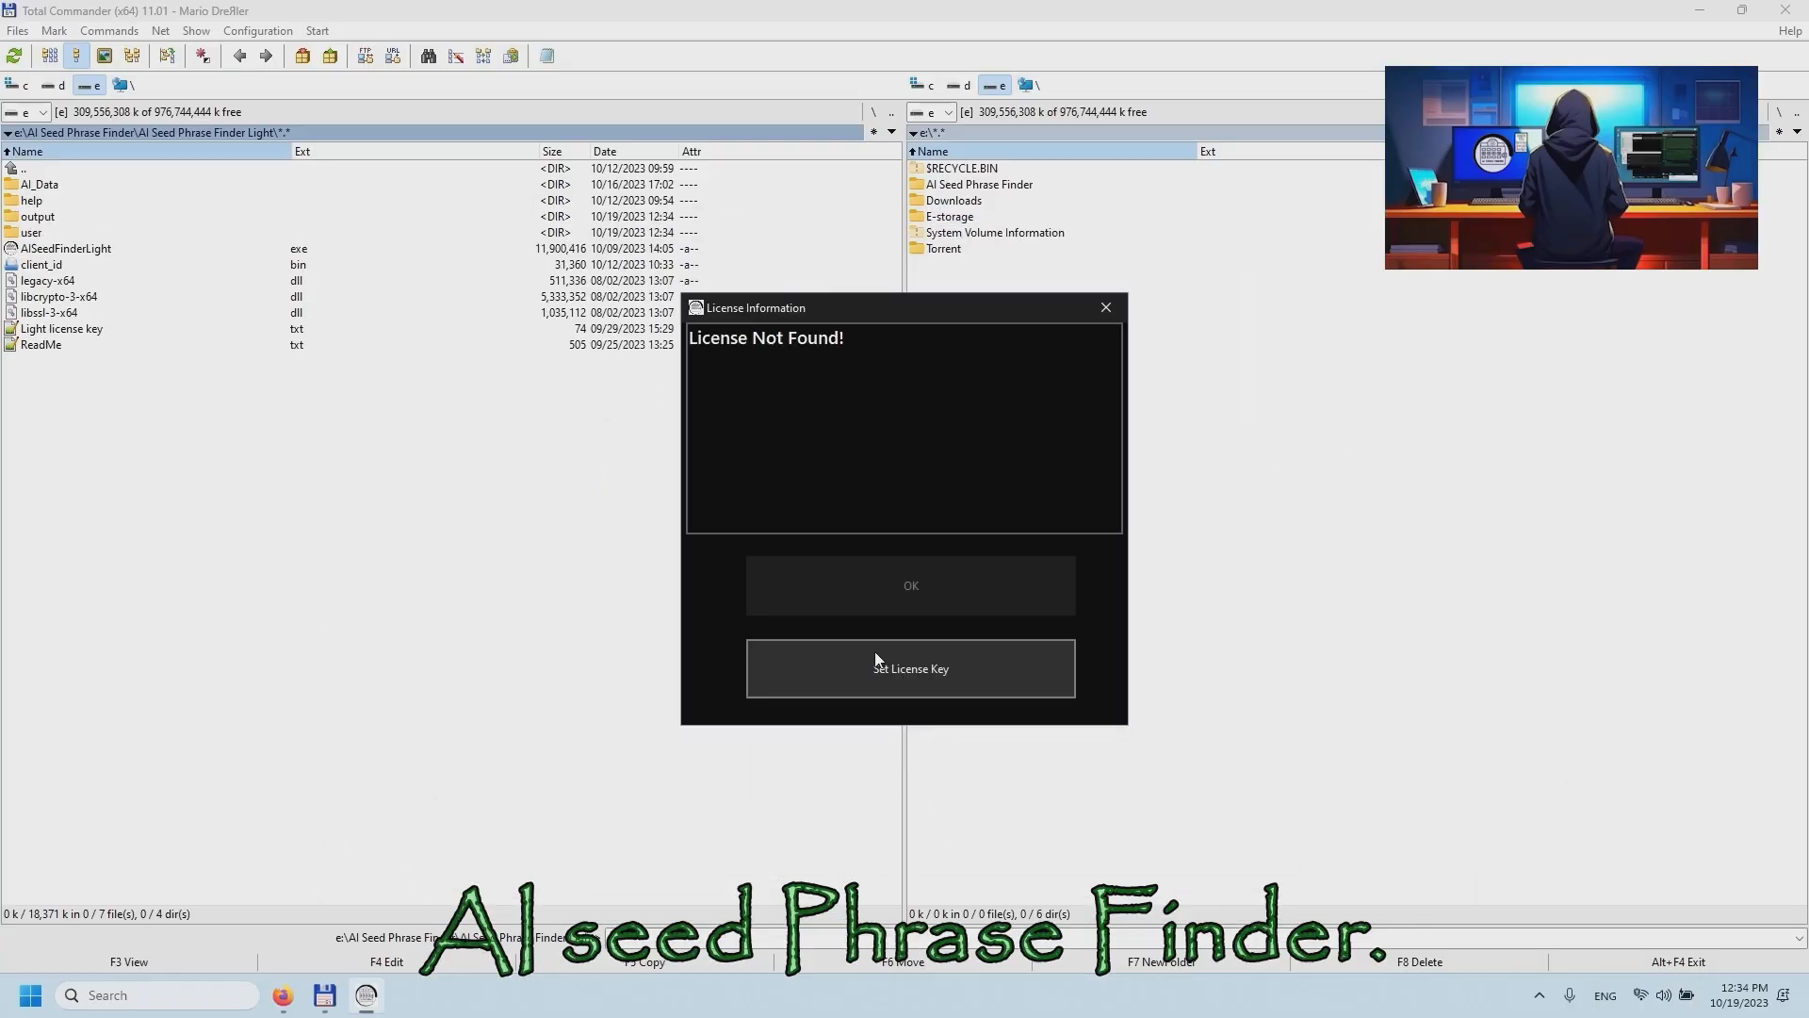
{"action": "left_click", "coordinate": [911, 667]}
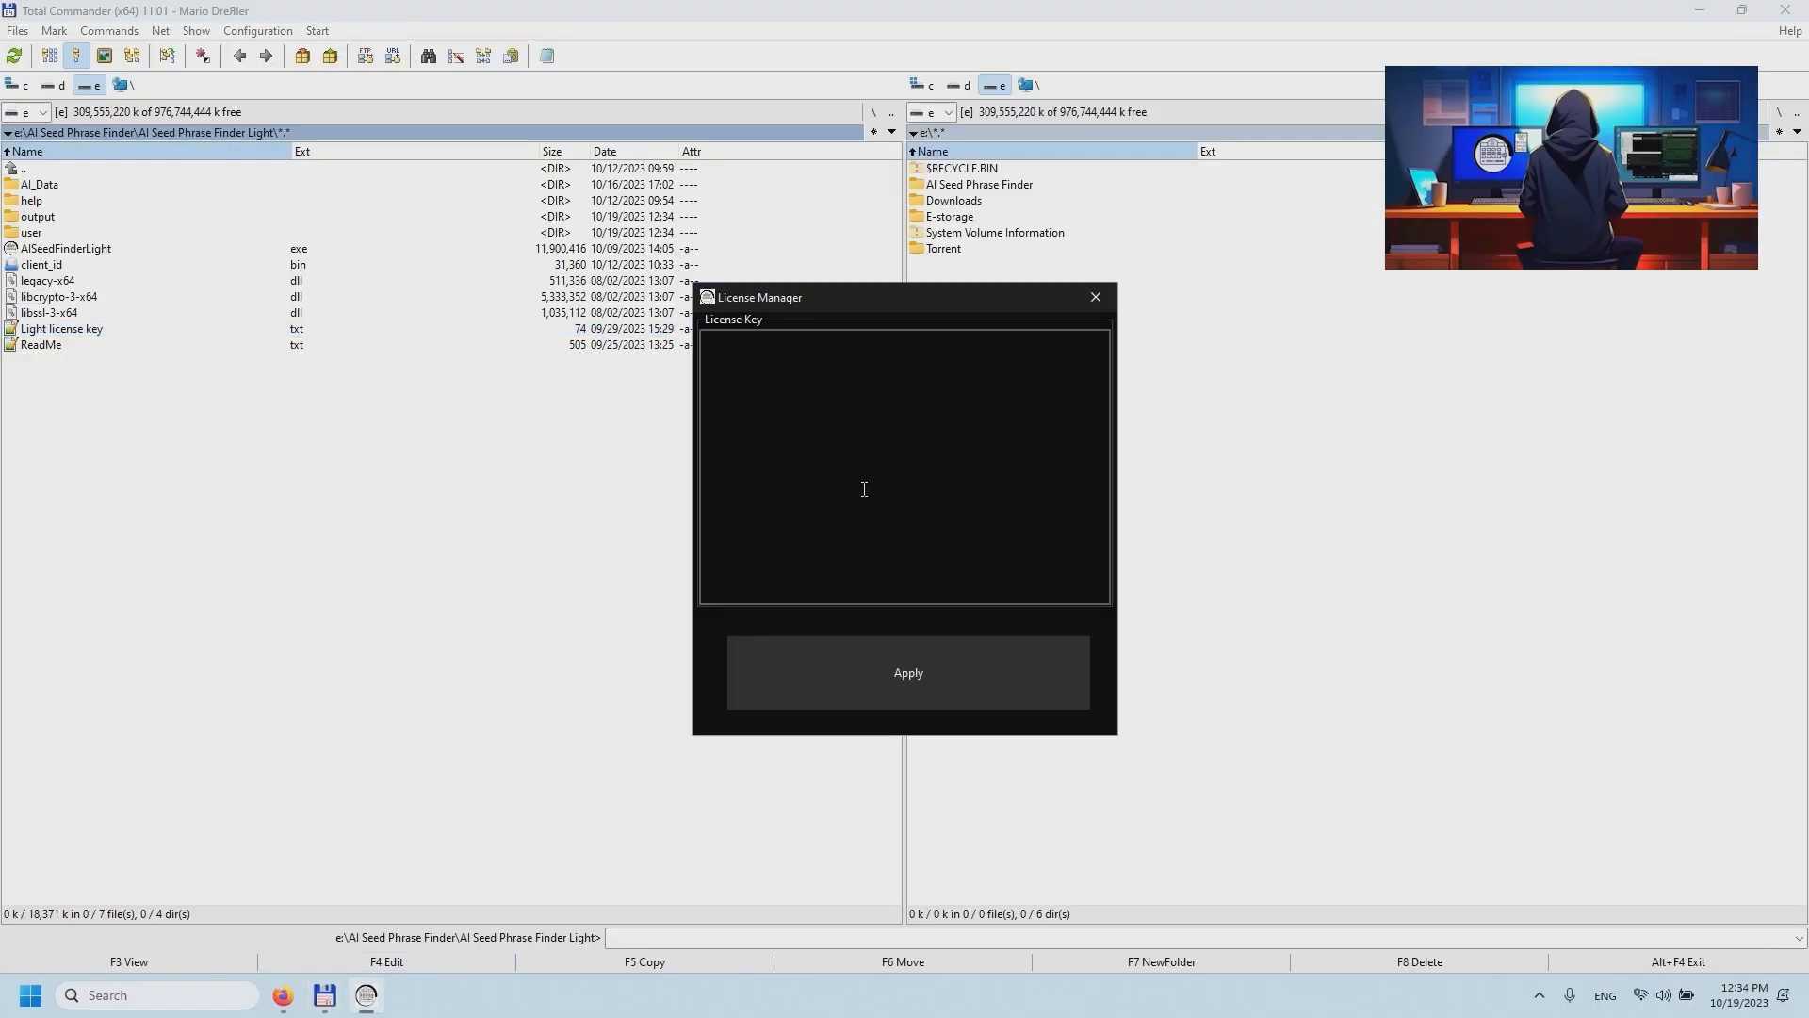
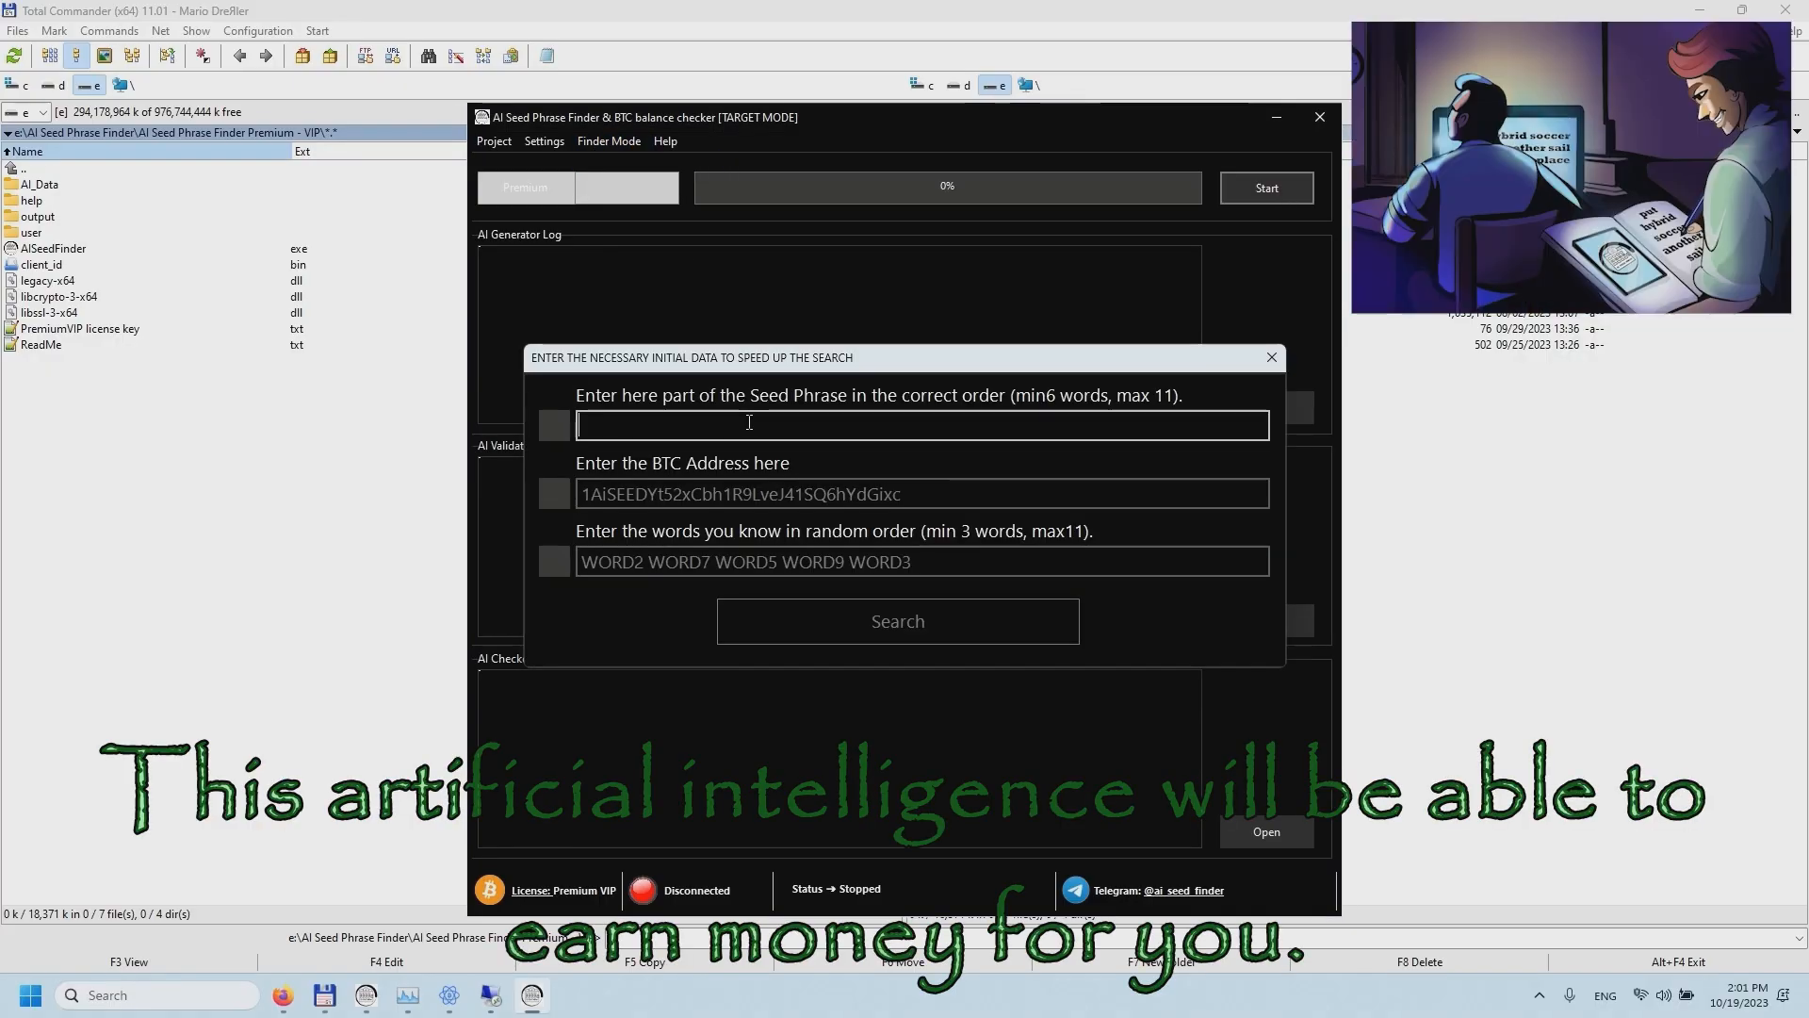
Enter random-order words 'WORD2 WORD7 WORD5 WORD9 WORD3' and start the seed phrase search
{"action": "left_click", "coordinate": [920, 562]}
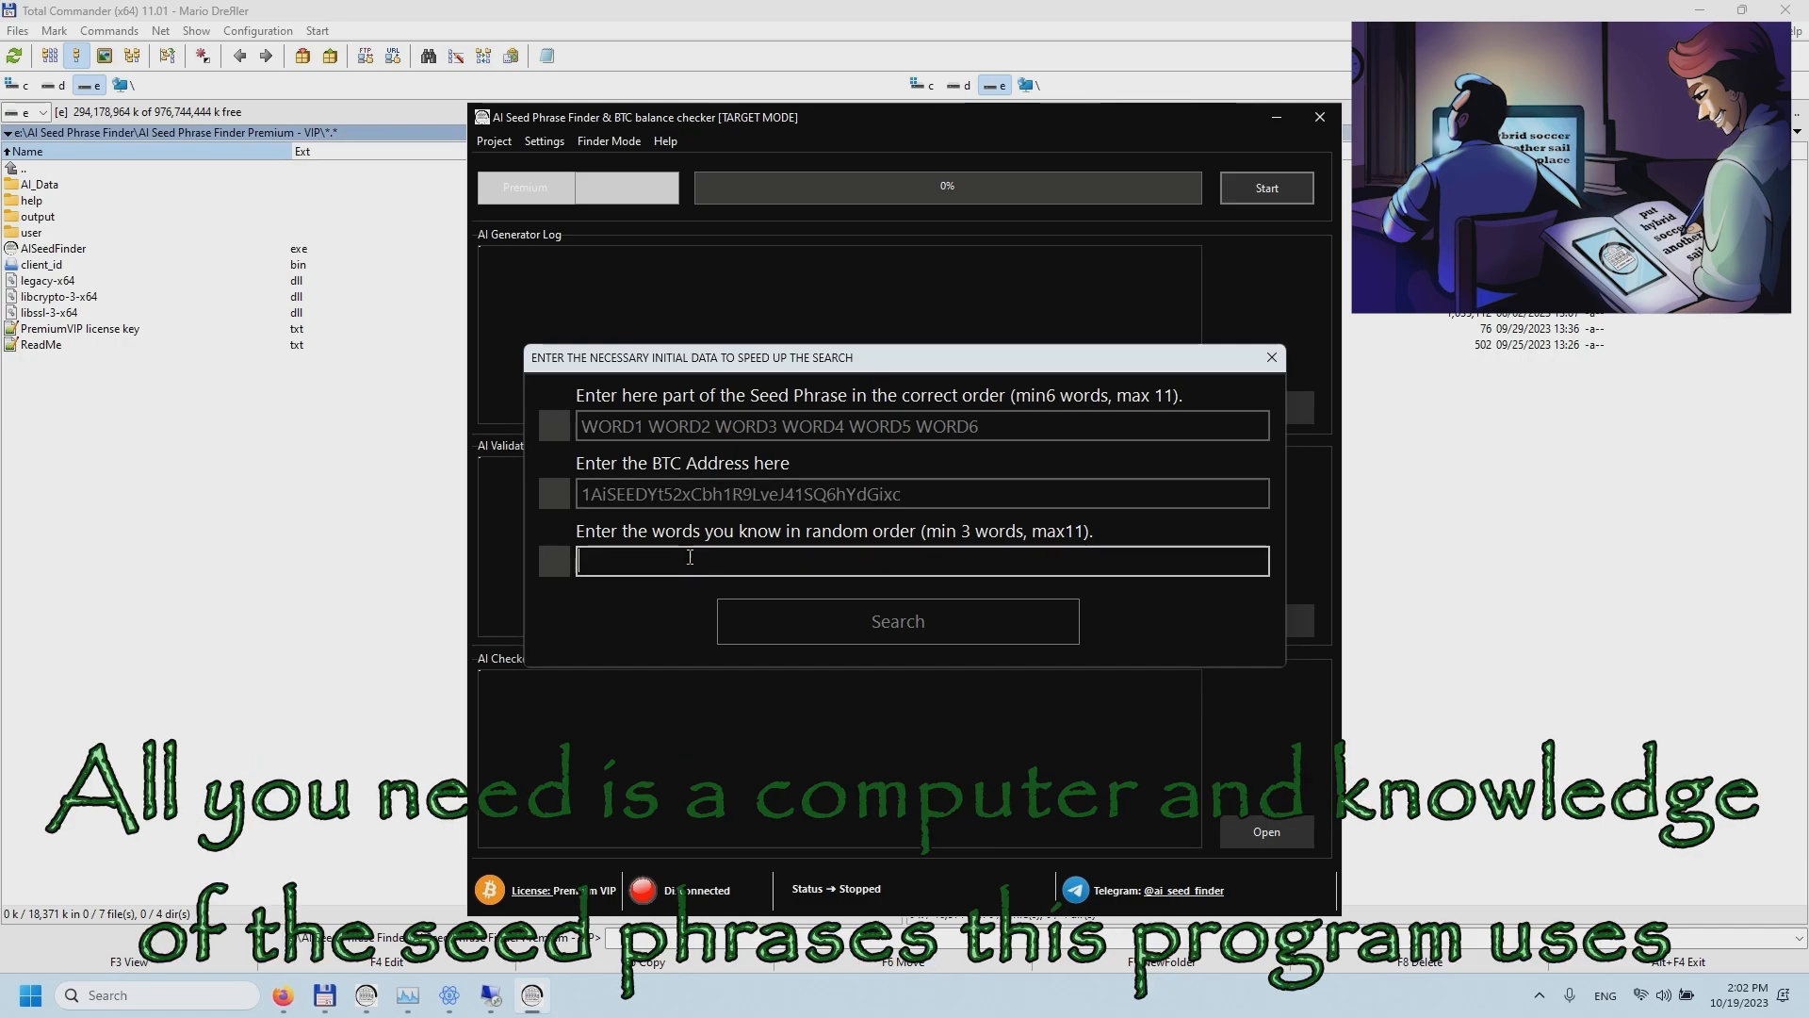
{"action": "type", "text": "WORD2 WORD7 WORD5 WORD9 WORD3"}
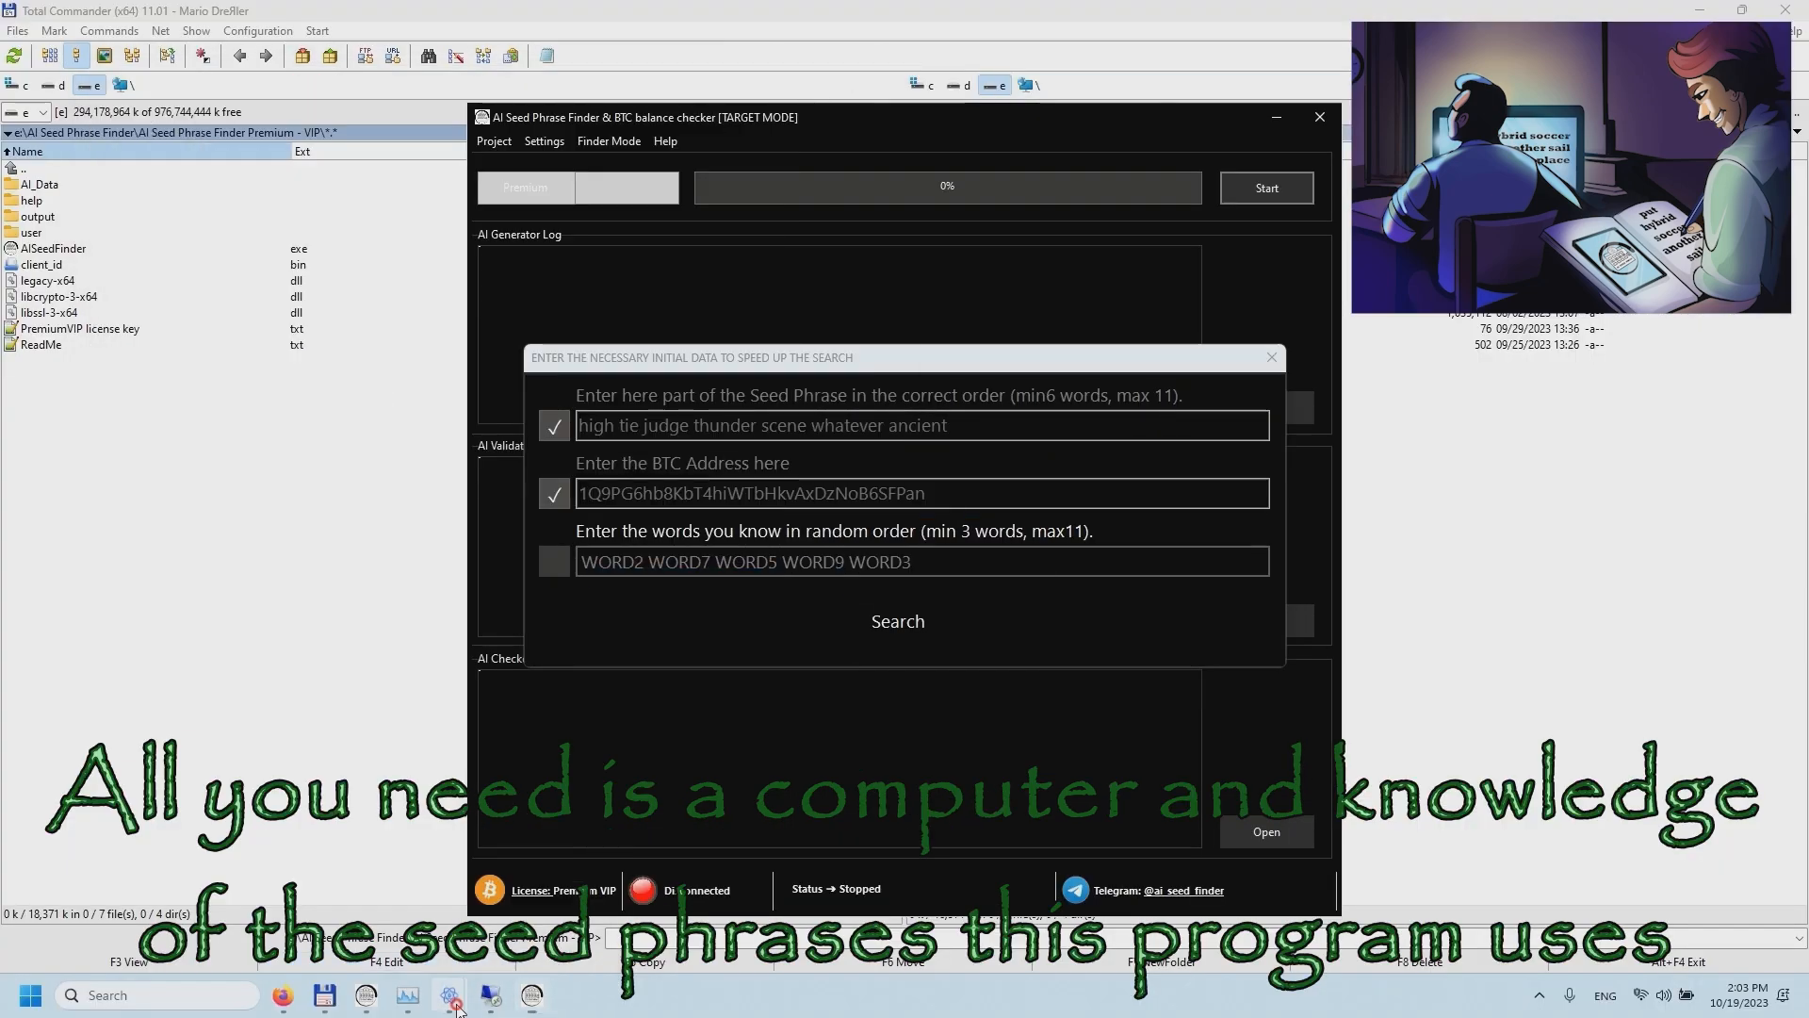
{"action": "left_click", "coordinate": [897, 620]}
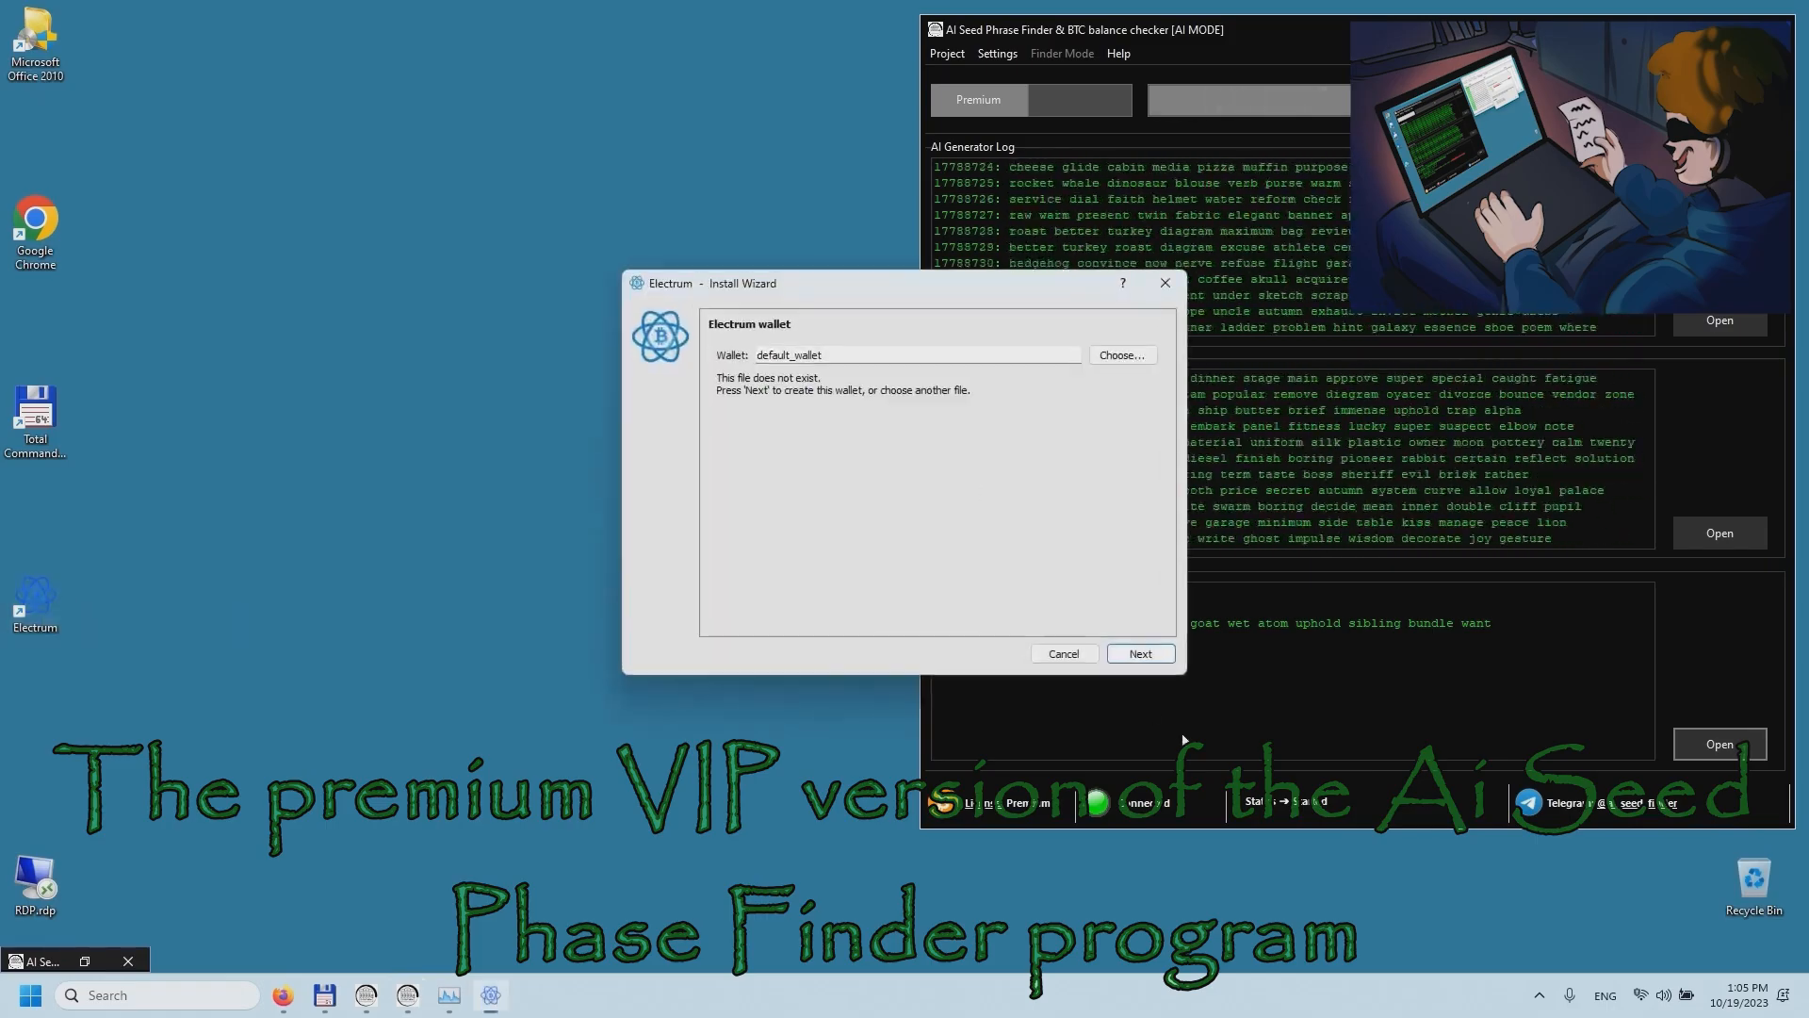
Create default_wallet and continue without a wallet password
{"action": "left_click", "coordinate": [1139, 654]}
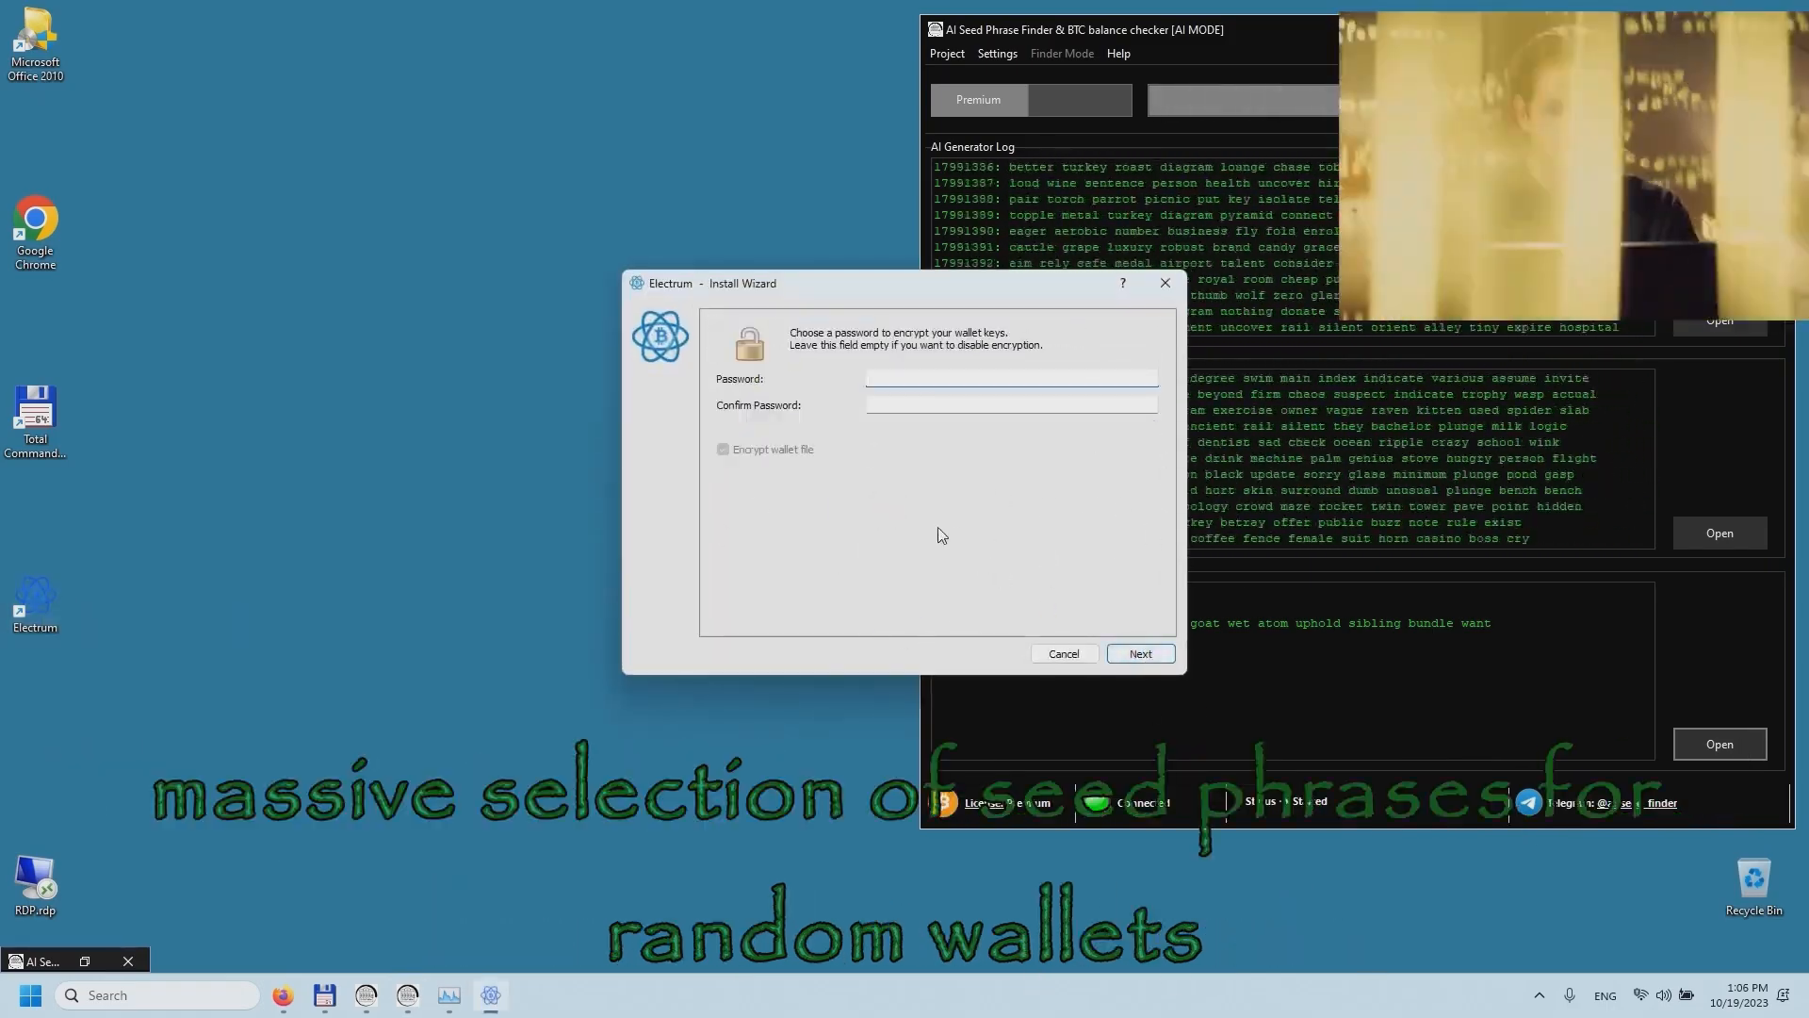
{"action": "left_click", "coordinate": [1138, 653]}
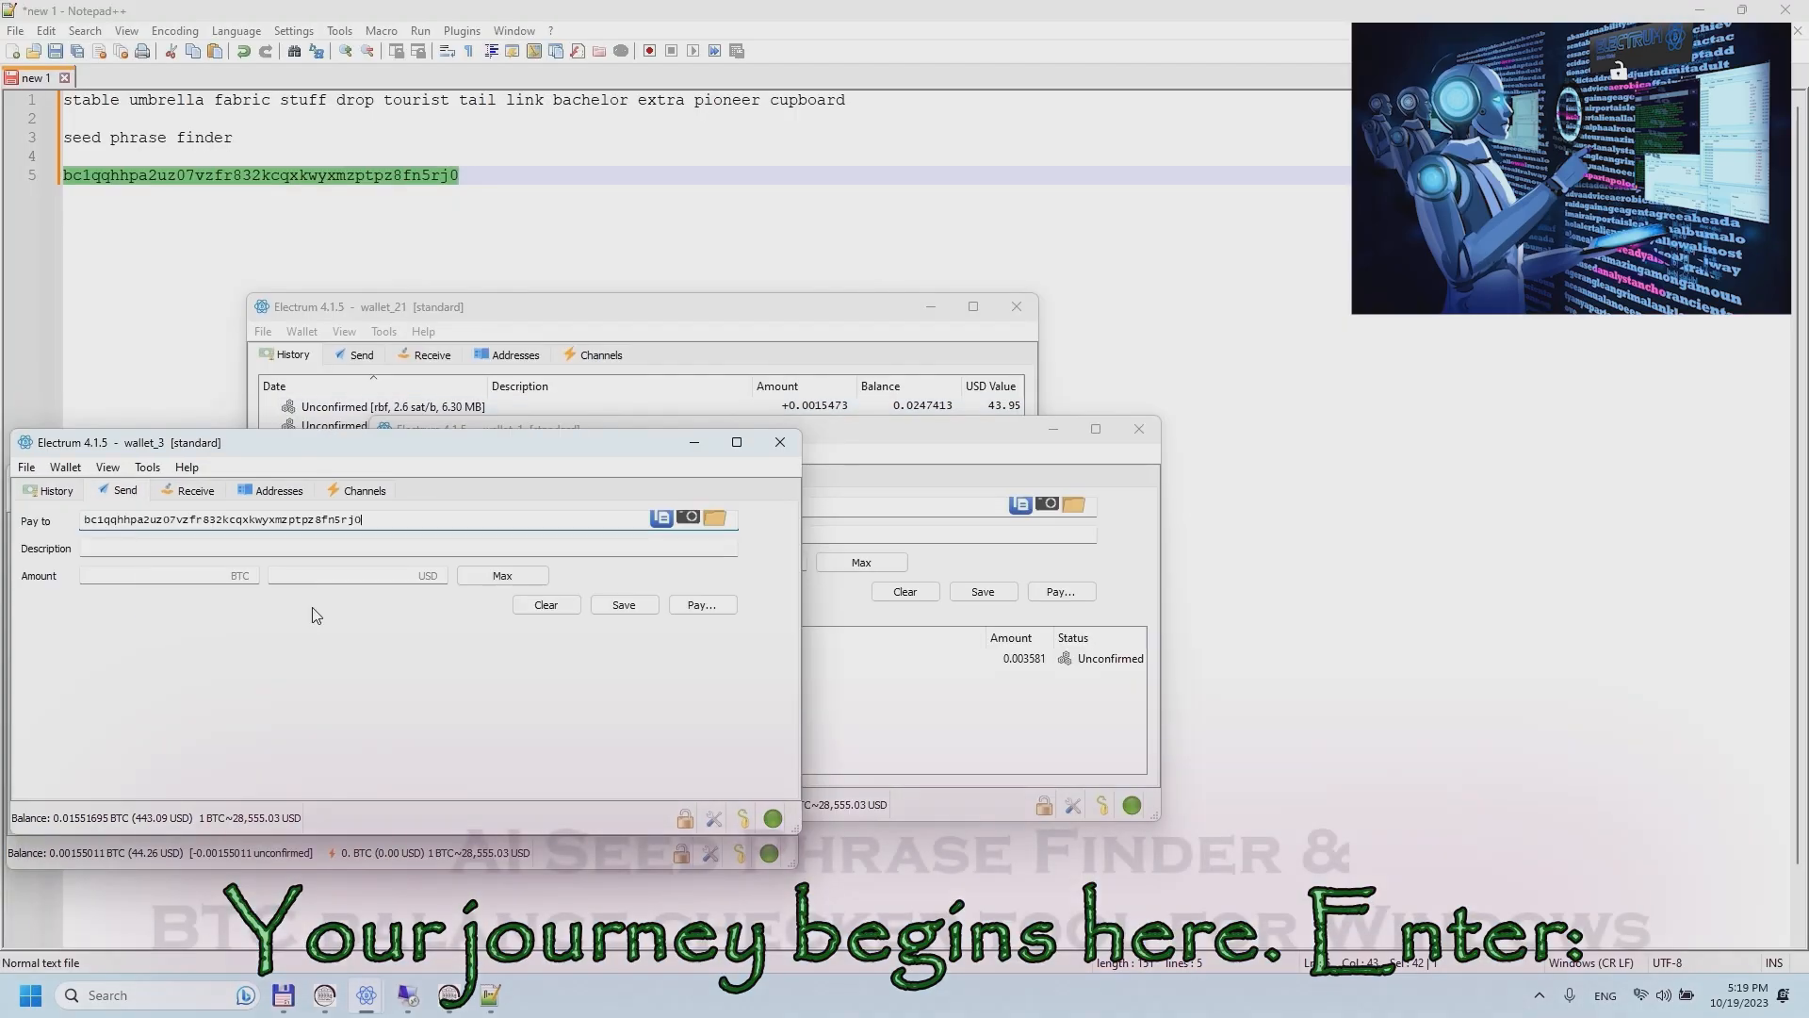
Pay wallet_11's 0.0131857 BTC to the pasted bc1 address
{"action": "left_click", "coordinate": [701, 441]}
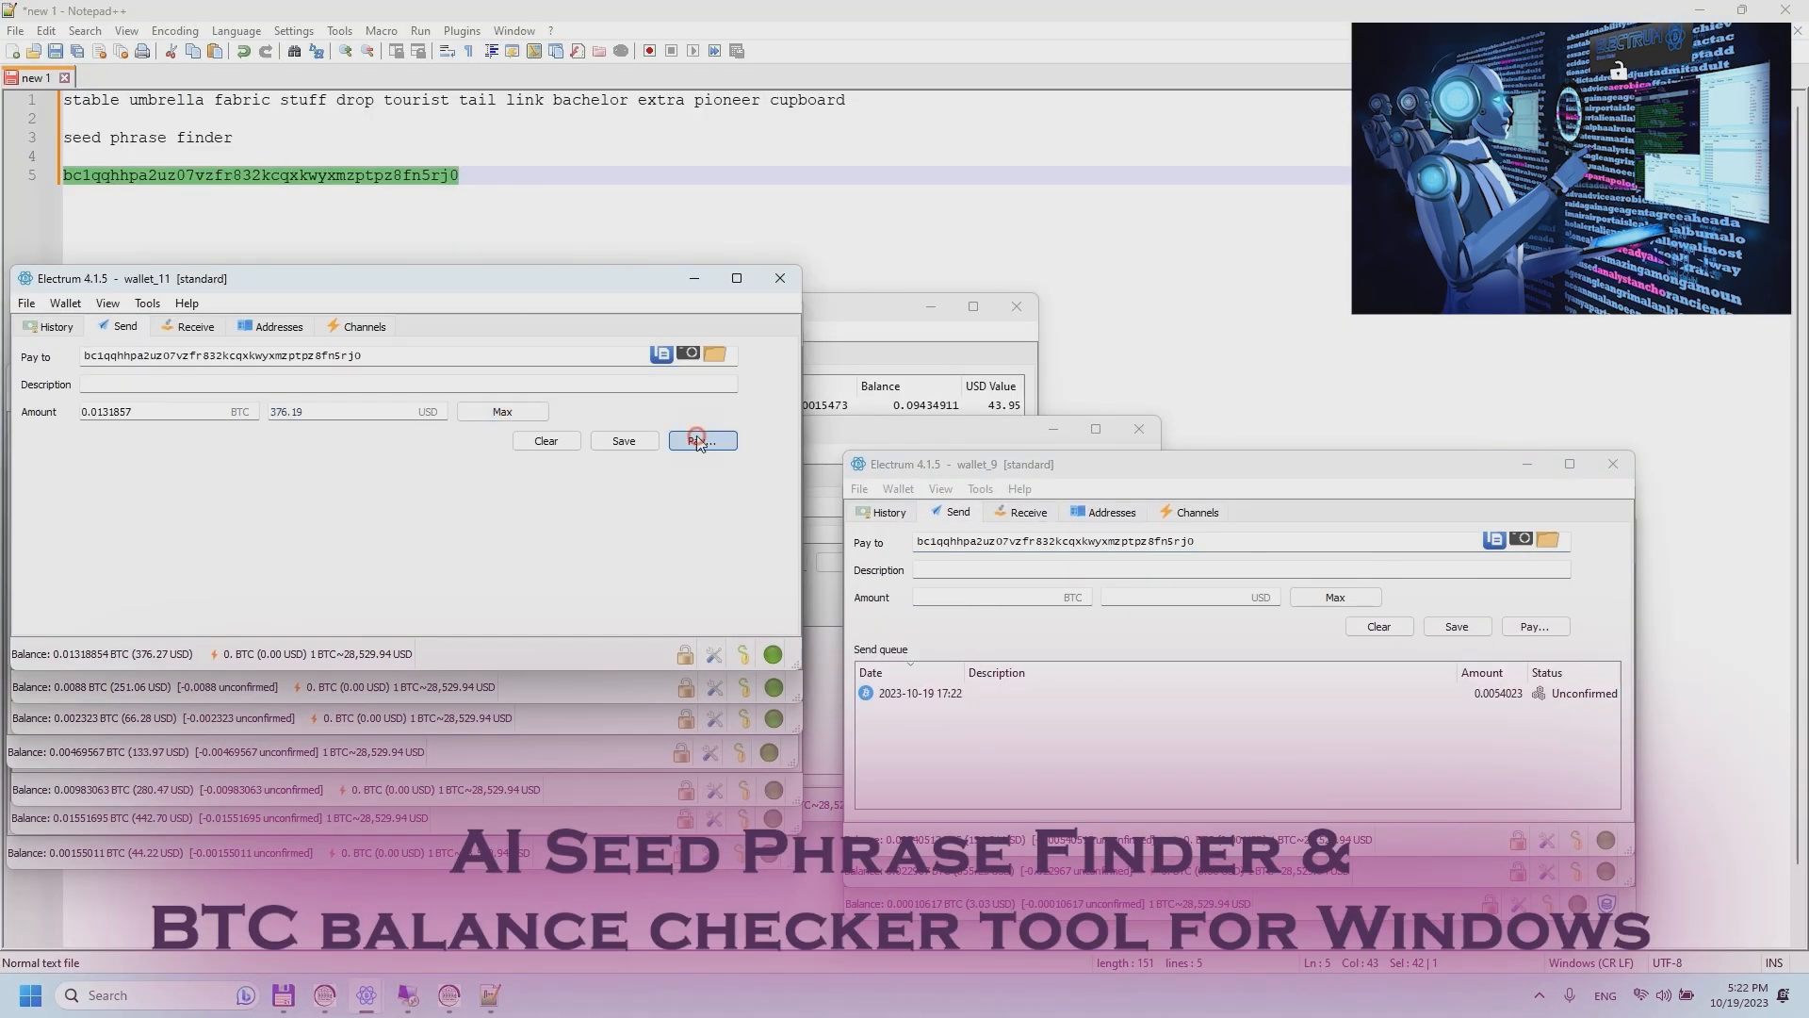